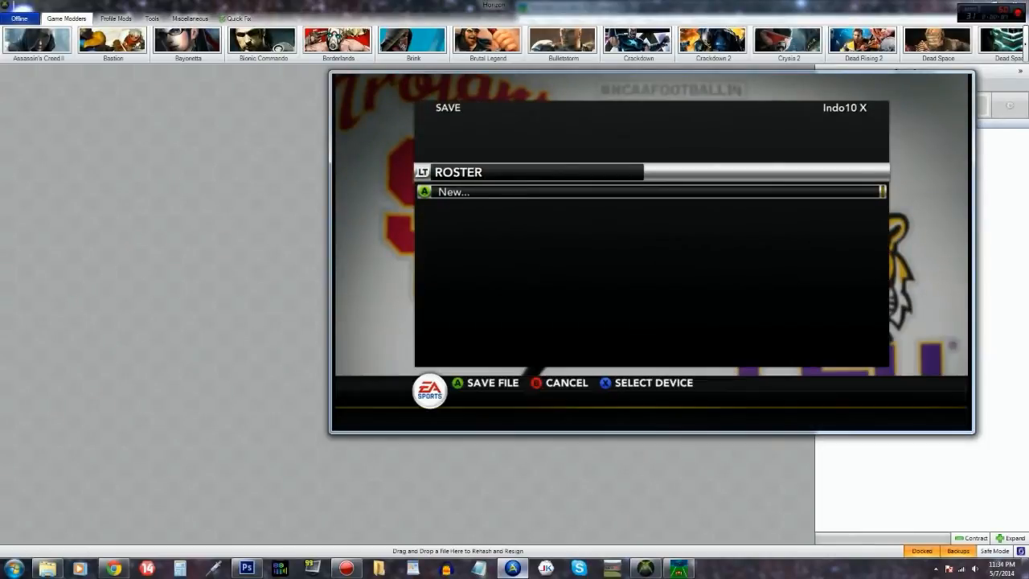
# Create a new roster save named ROSTER stored on the Memory Unit.
pyautogui.click(646, 382)
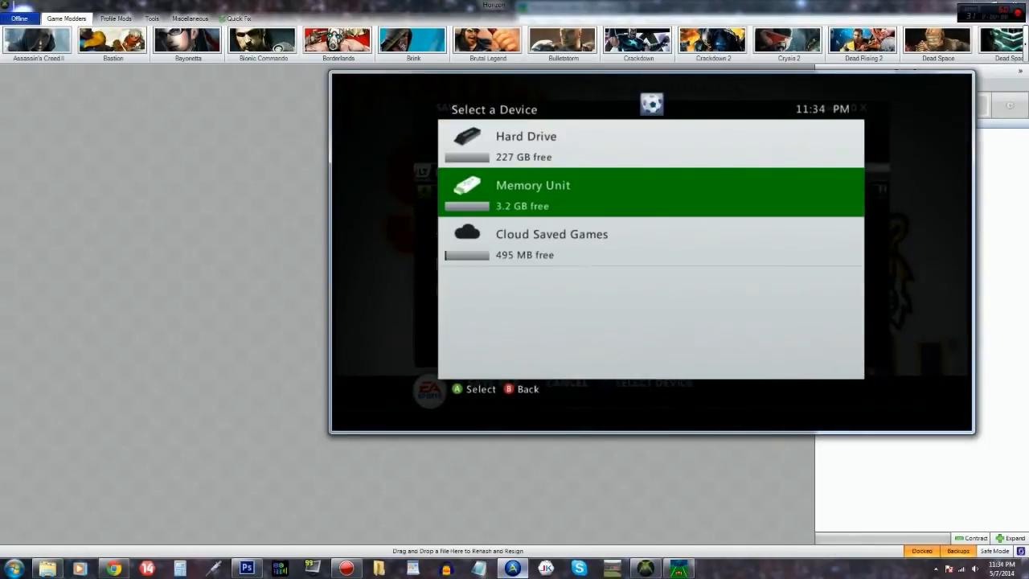
pyautogui.click(650, 193)
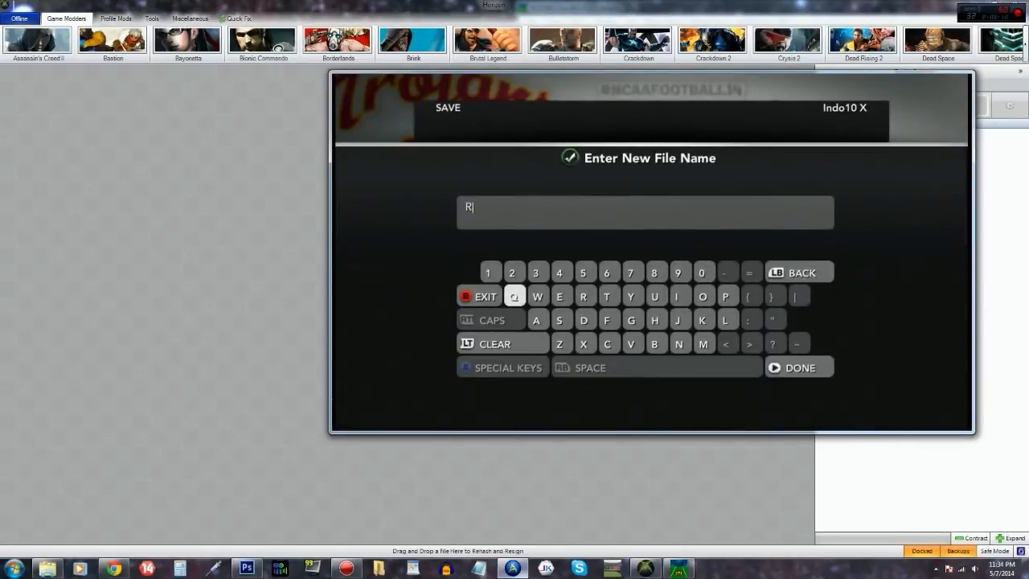
pyautogui.write('OSTER')
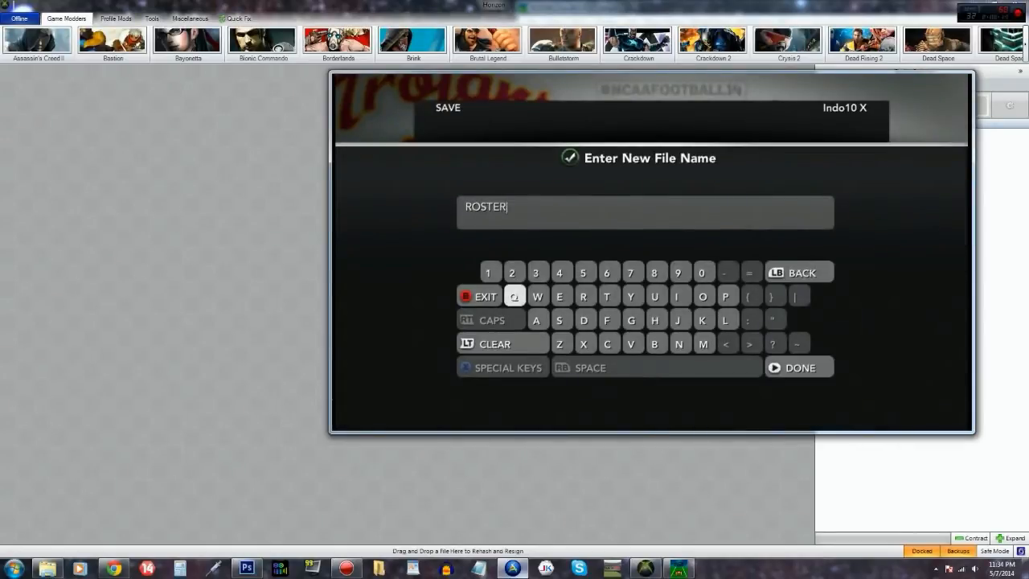
pyautogui.click(798, 367)
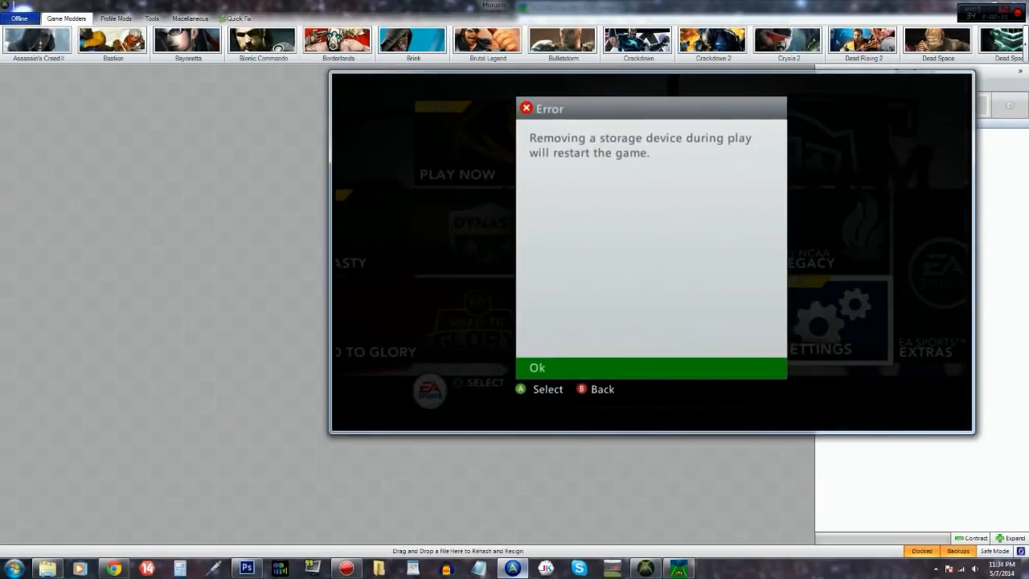
# Accept the warning that removing the storage device will restart the game.
pyautogui.click(651, 367)
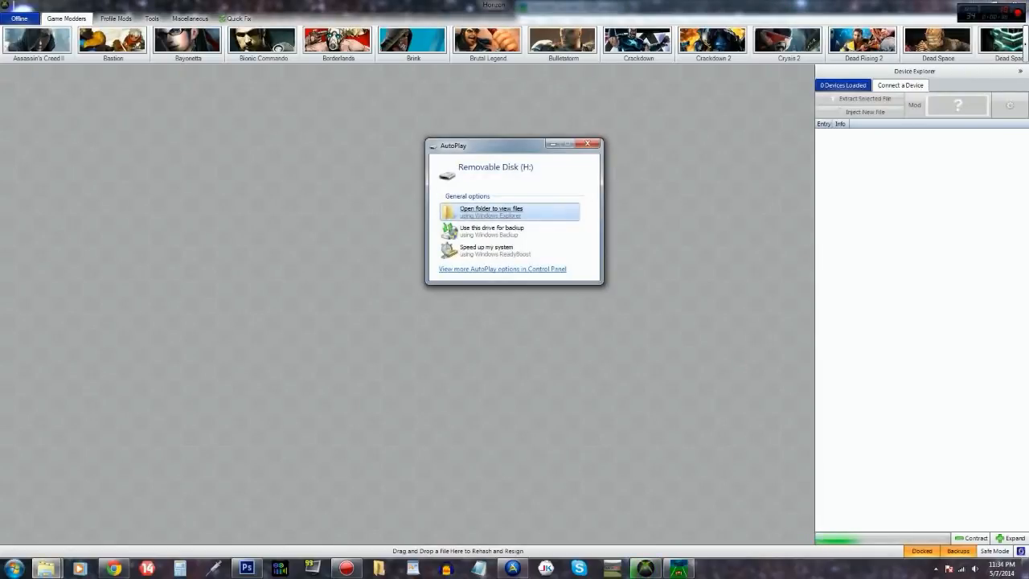
# Load the flash drive and open the ROSTER-ROSTER package under Games > NCAA Football 14.
pyautogui.click(589, 145)
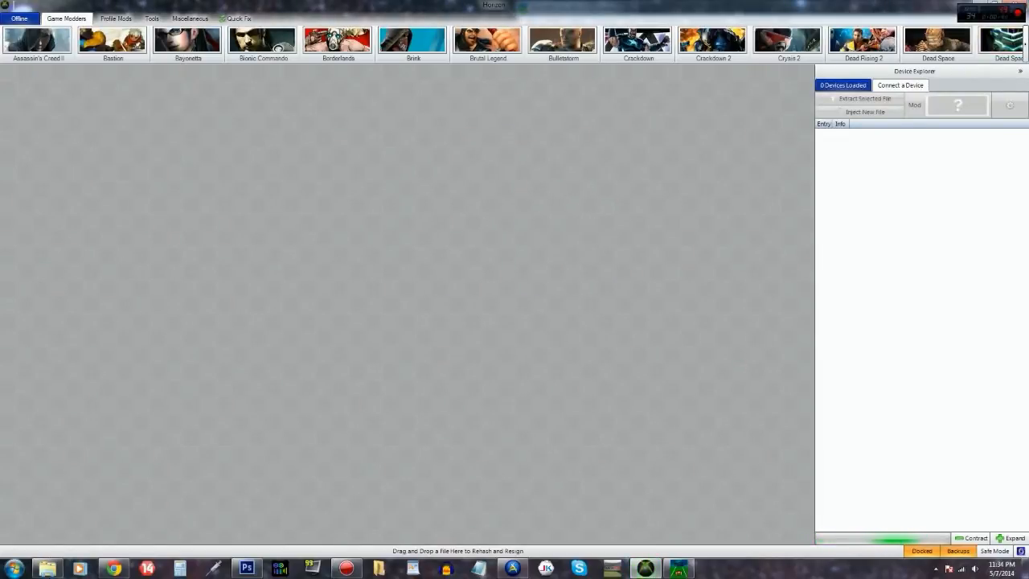
pyautogui.click(900, 86)
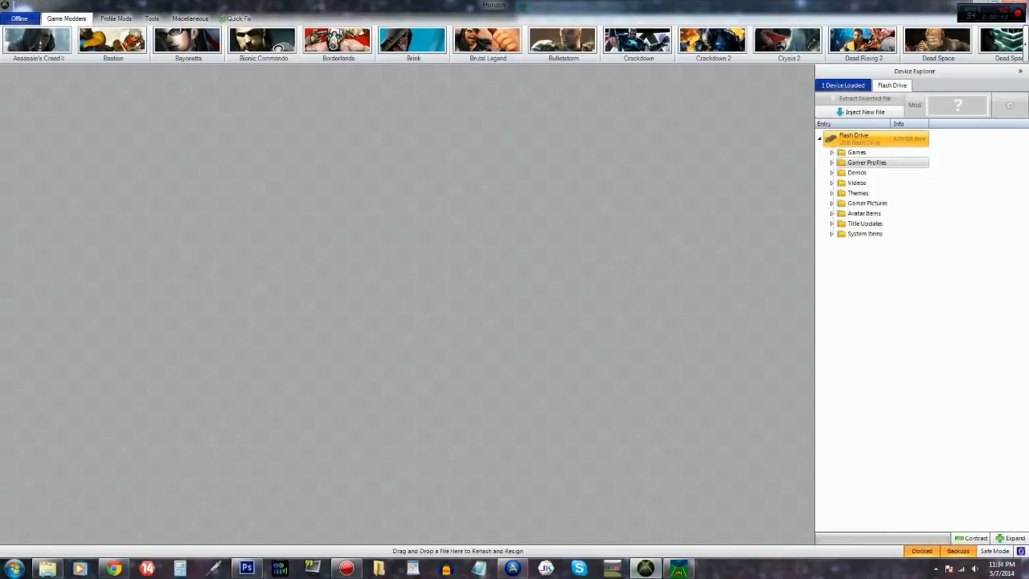
pyautogui.click(832, 152)
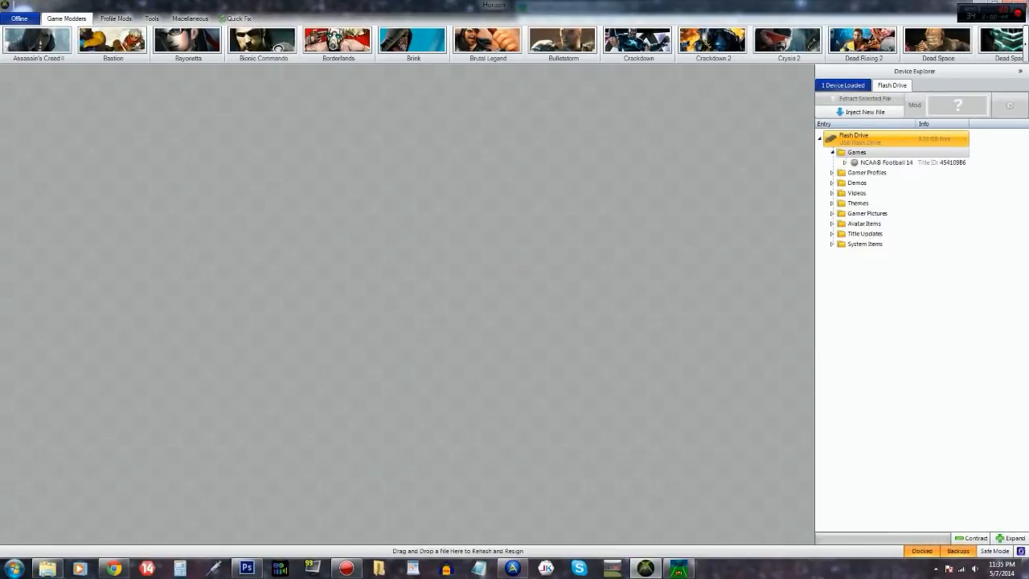
pyautogui.click(884, 161)
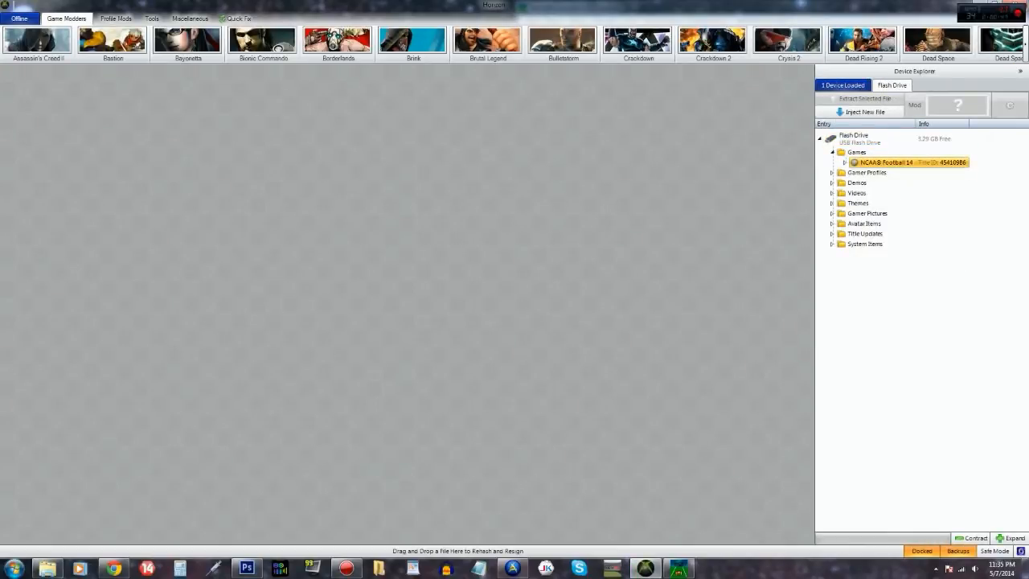
pyautogui.click(844, 163)
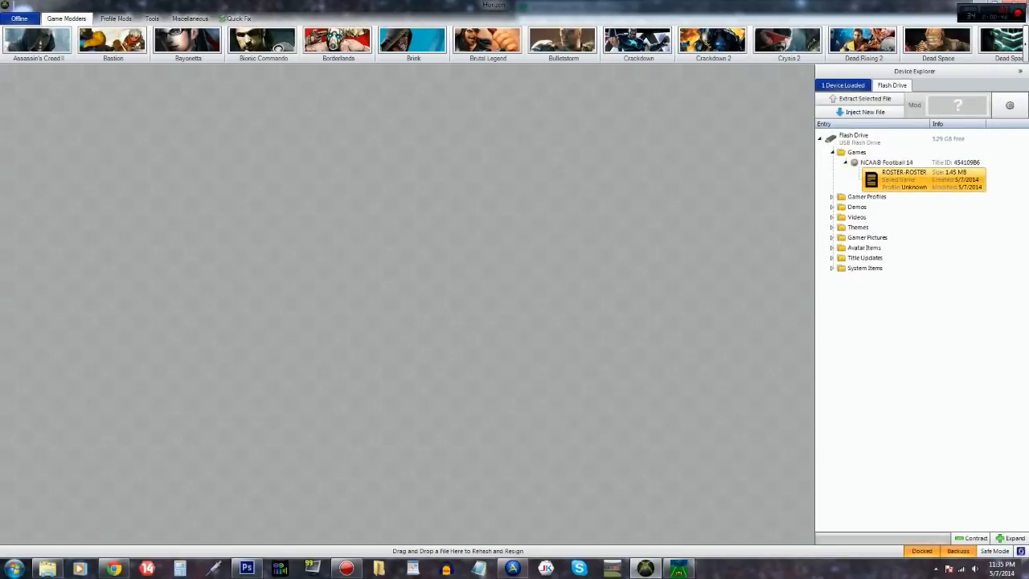
pyautogui.doubleClick(900, 180)
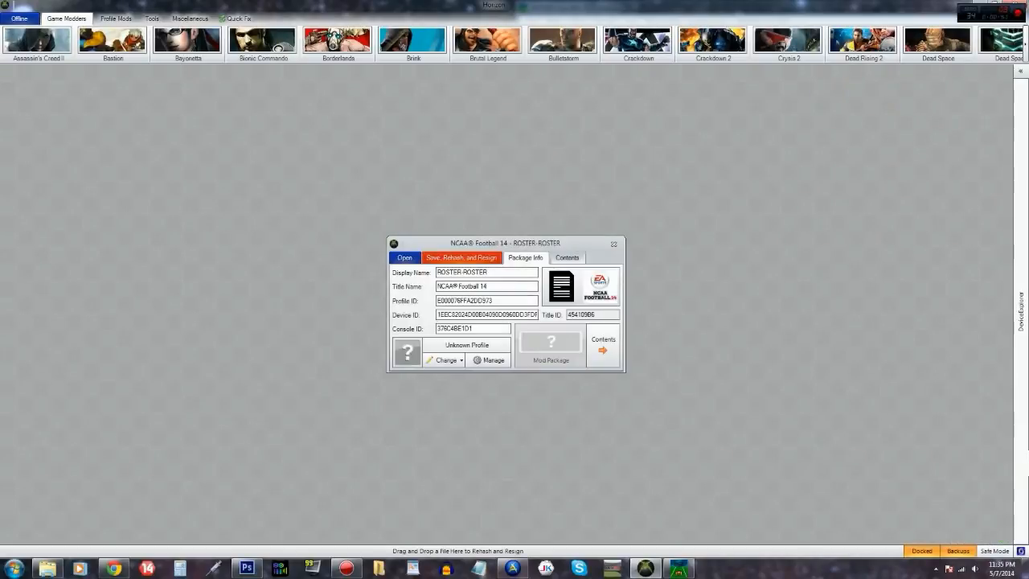
# Replace the package's roster entry with the downloaded roster file, then save, rehash and resign to the drive.
pyautogui.click(566, 257)
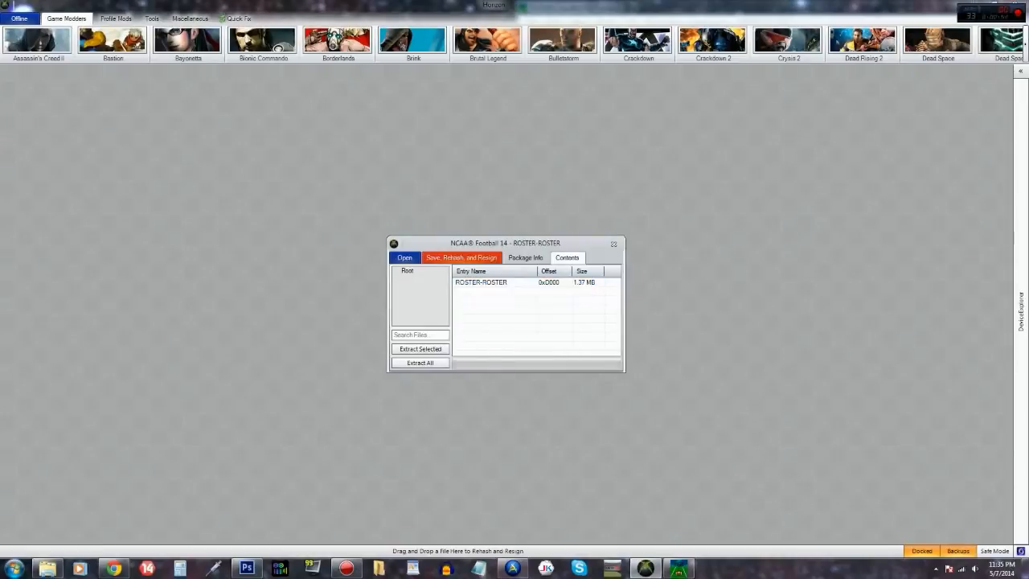
pyautogui.click(405, 257)
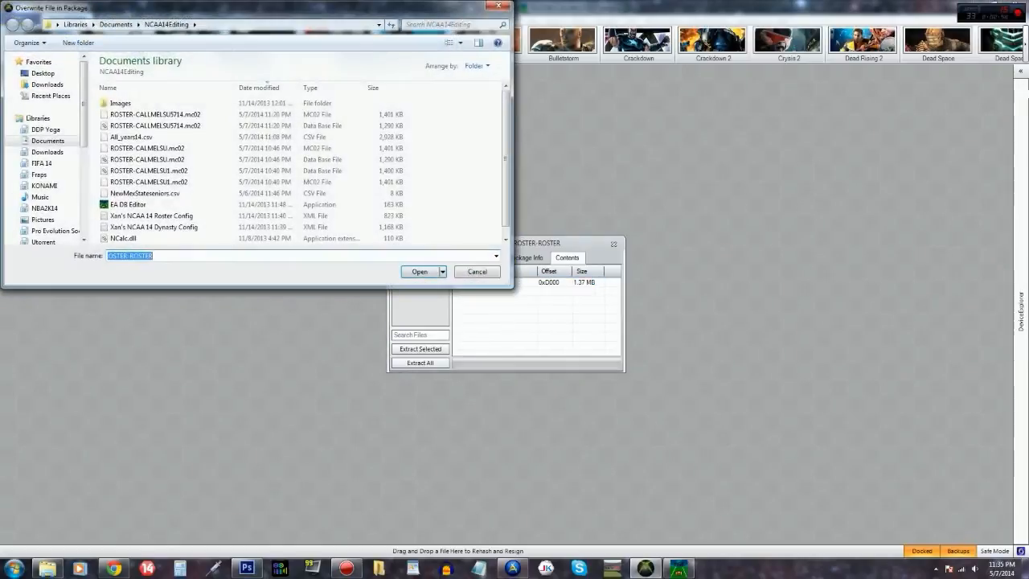
pyautogui.click(148, 148)
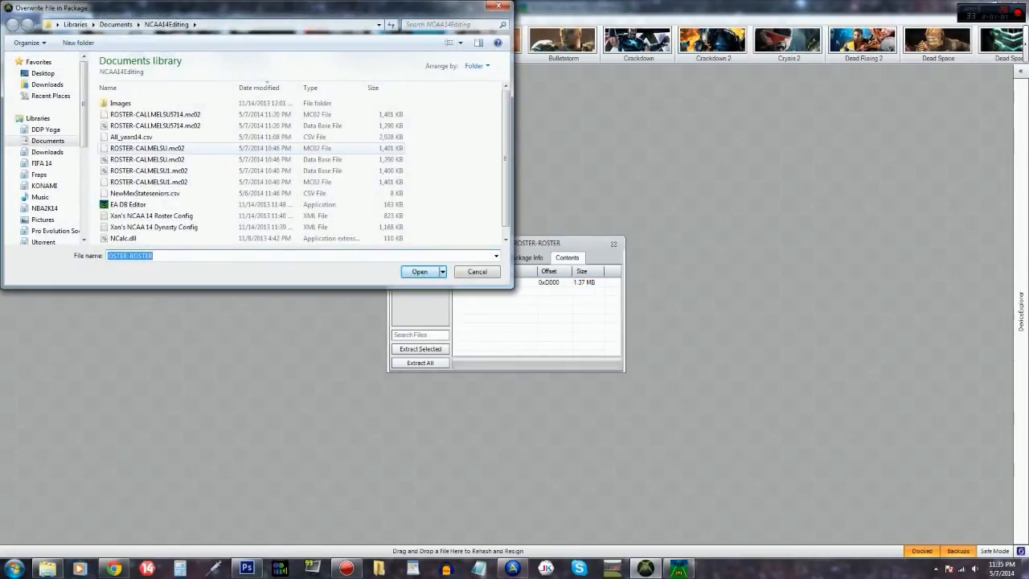
pyautogui.click(154, 114)
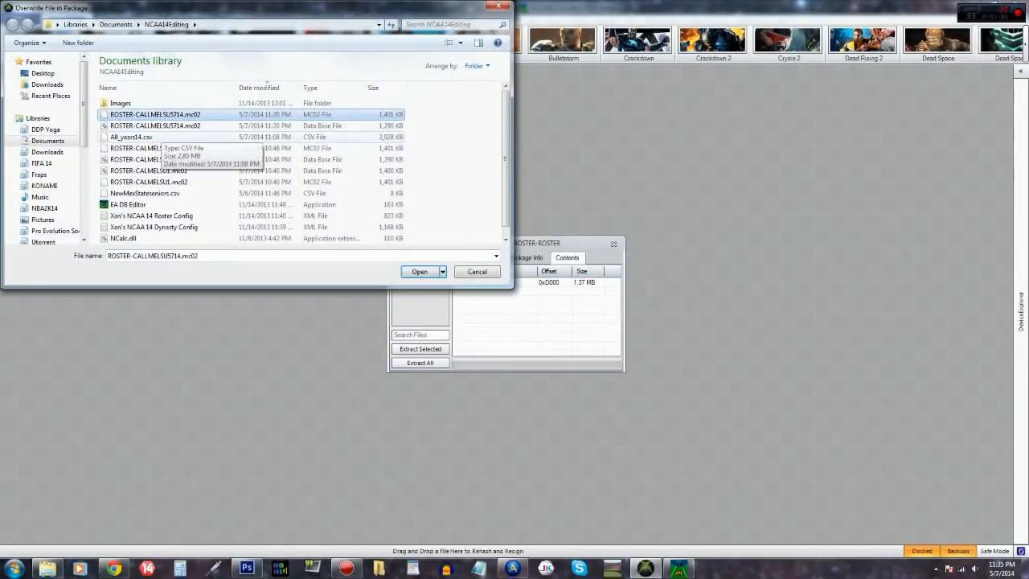
pyautogui.click(418, 270)
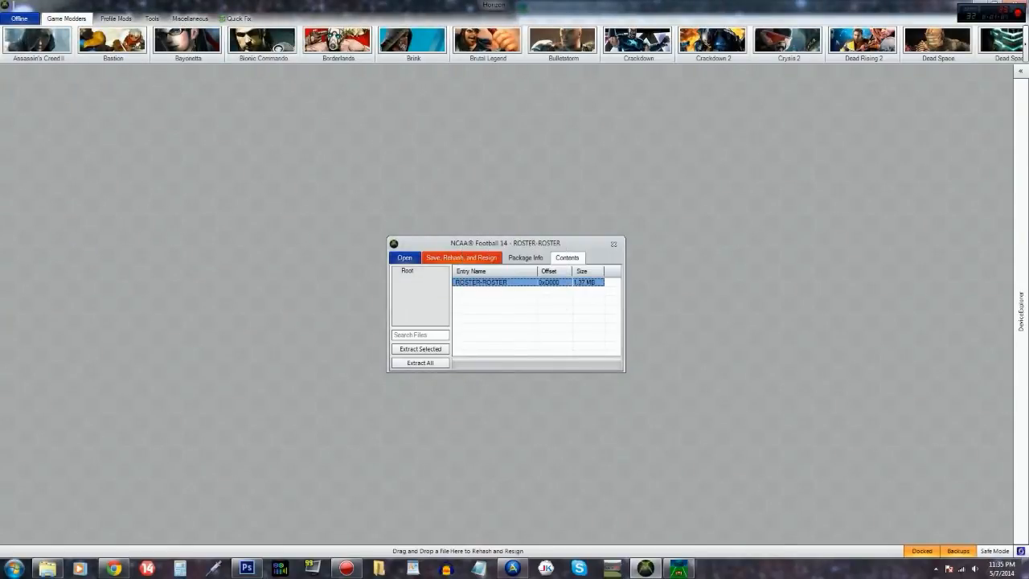
pyautogui.click(459, 257)
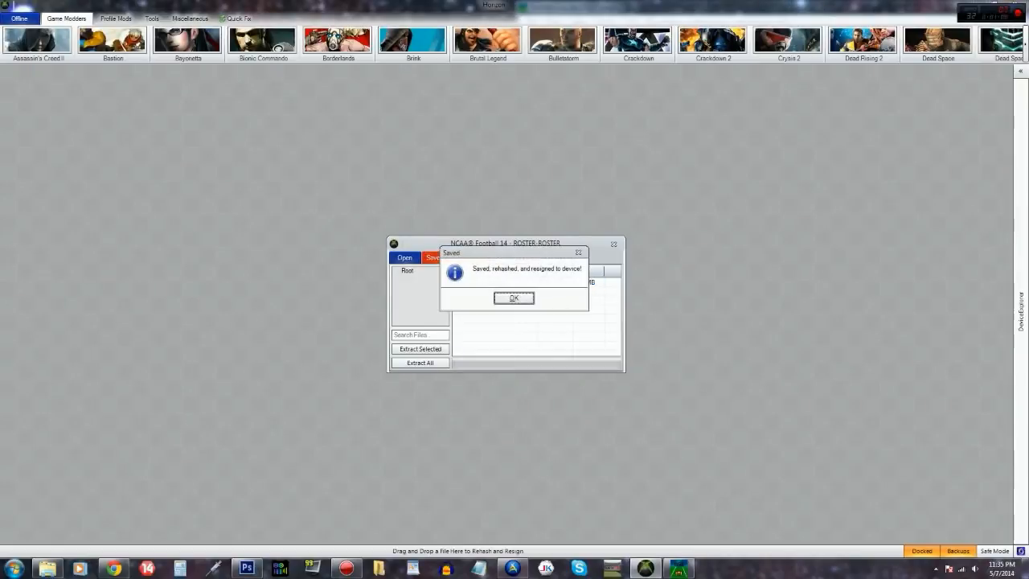
# Confirm the 'Saved, rehashed, and resigned to device!' message.
pyautogui.click(514, 297)
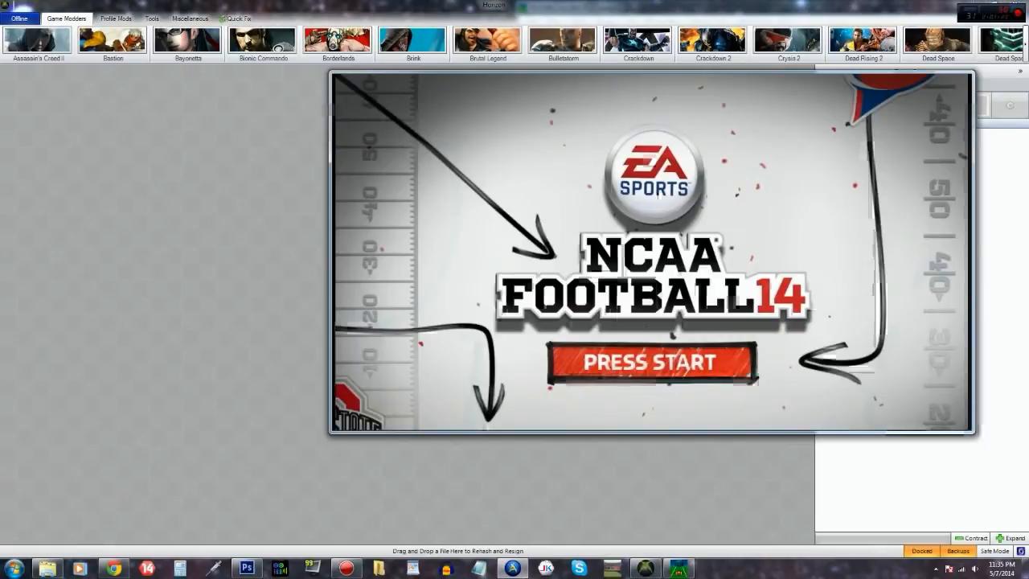
# Start the game and load the roster file from the storage device.
pyautogui.click(648, 361)
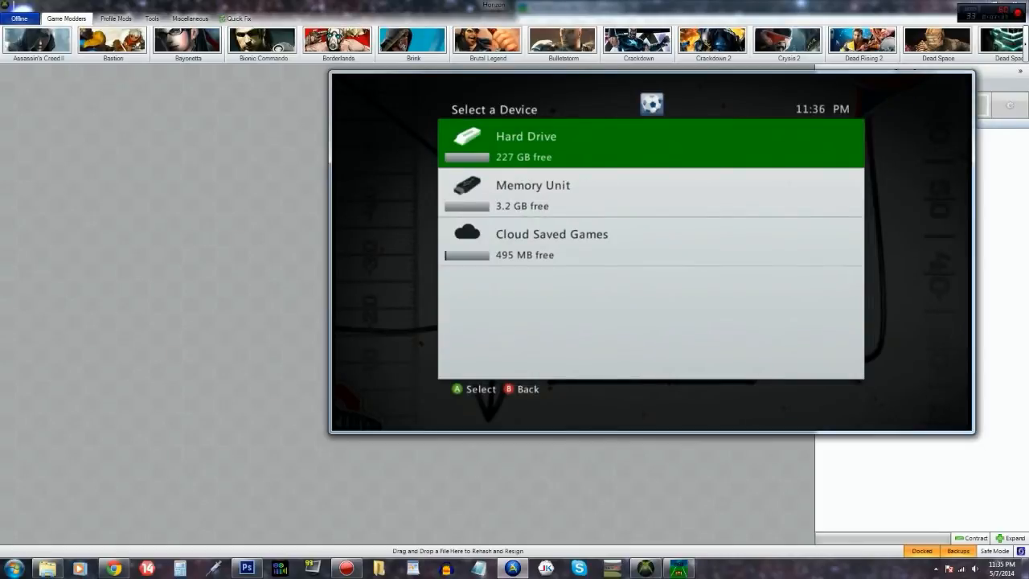
pyautogui.click(651, 143)
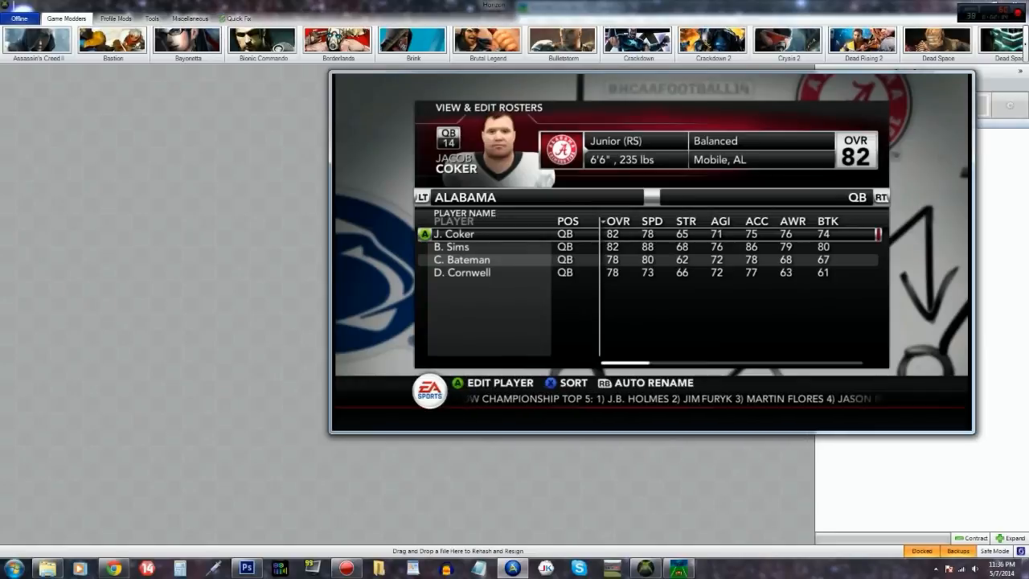
# Switch the roster view's team selector to ALL TEAMS.
pyautogui.click(465, 196)
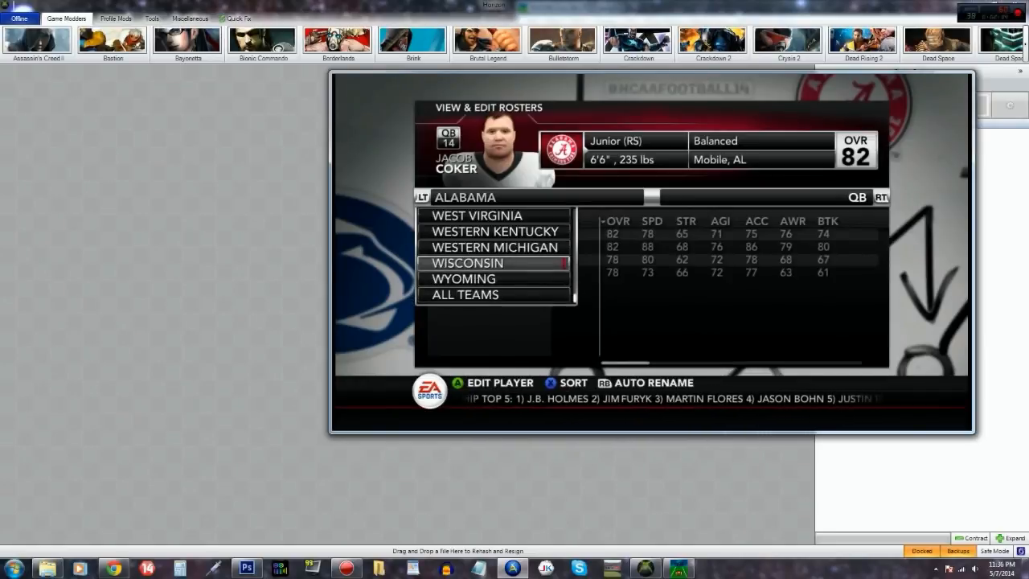
pyautogui.click(464, 294)
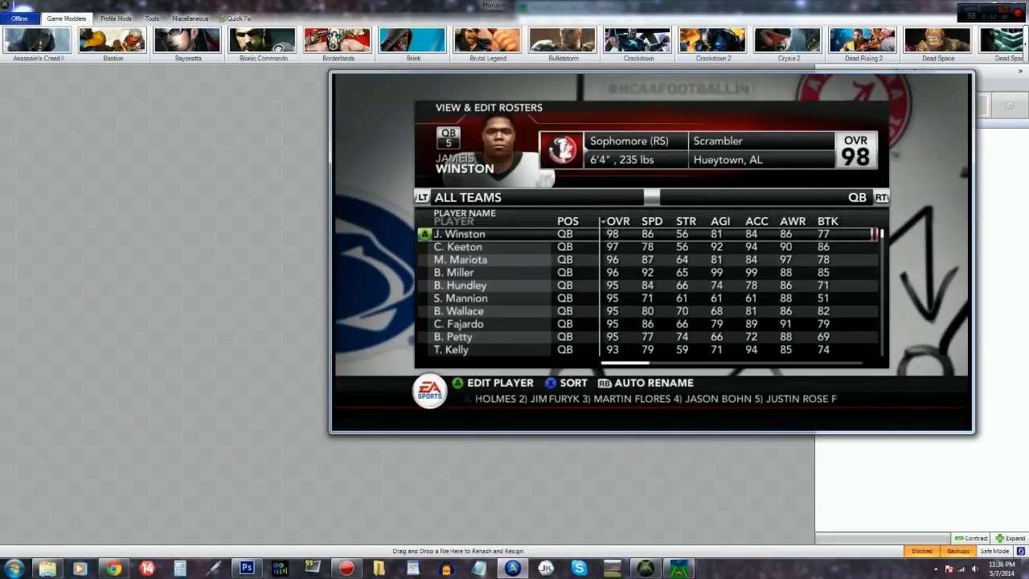